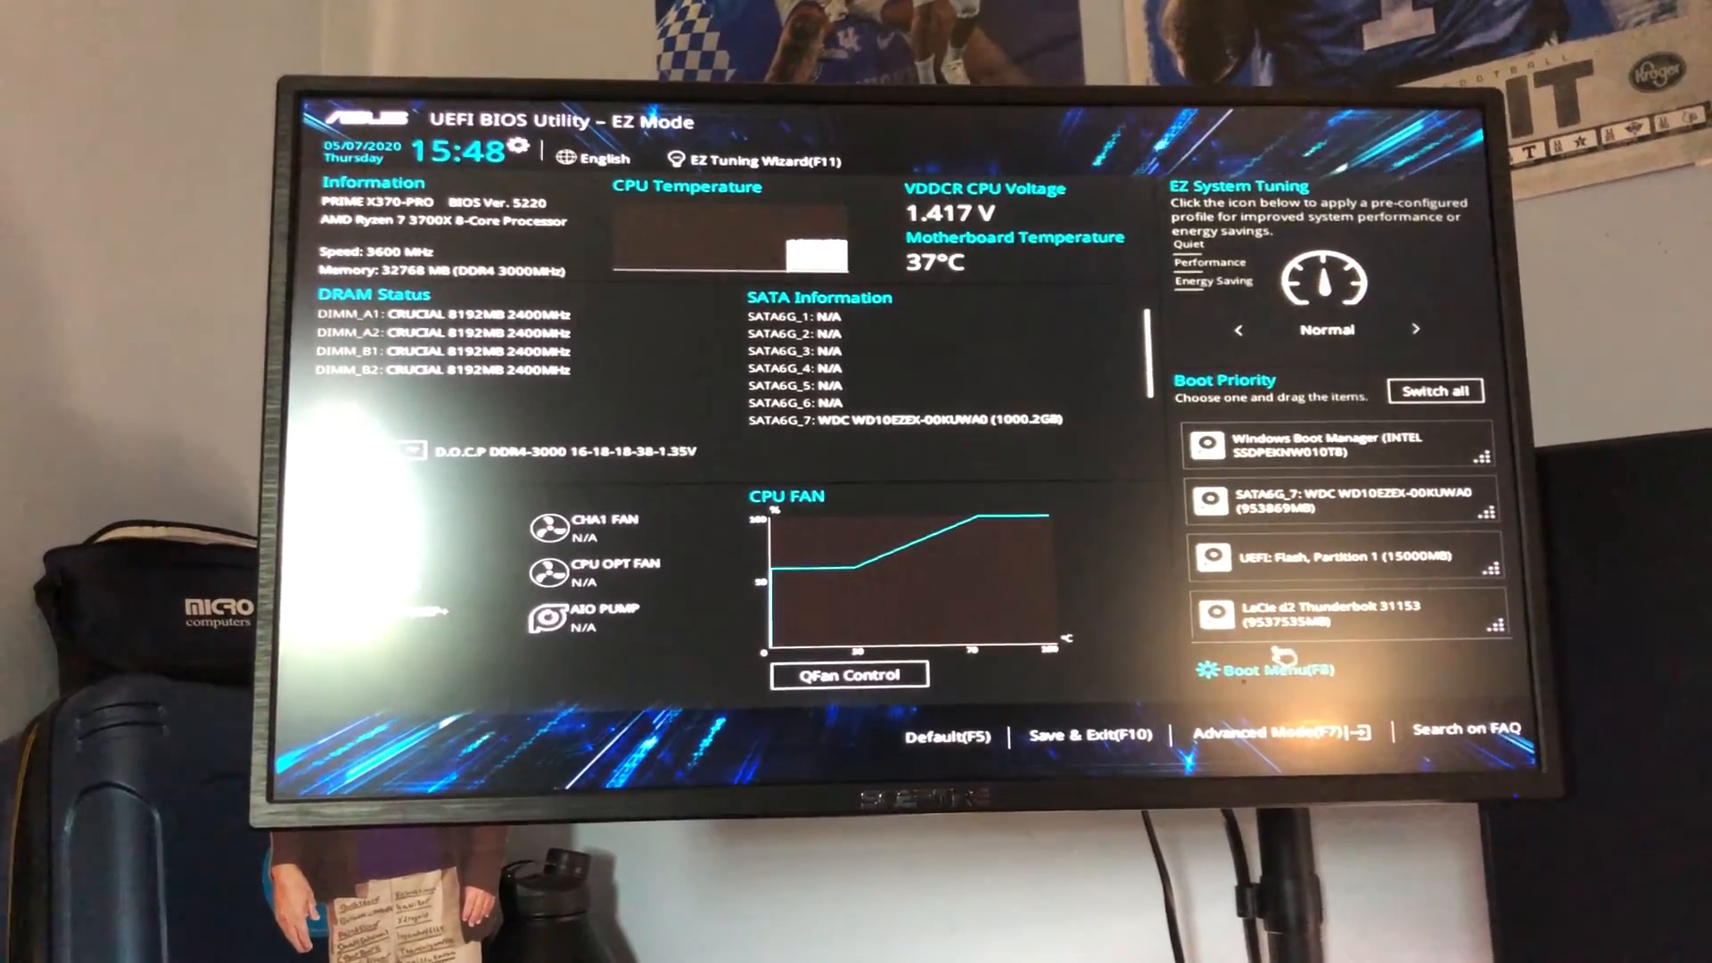
- In Advanced Mode, set Boot Option #1 to UEFI: Flash, Partition 1 and bring up Save Changes & Reset
{"action": "left_click", "coordinate": [1266, 670]}
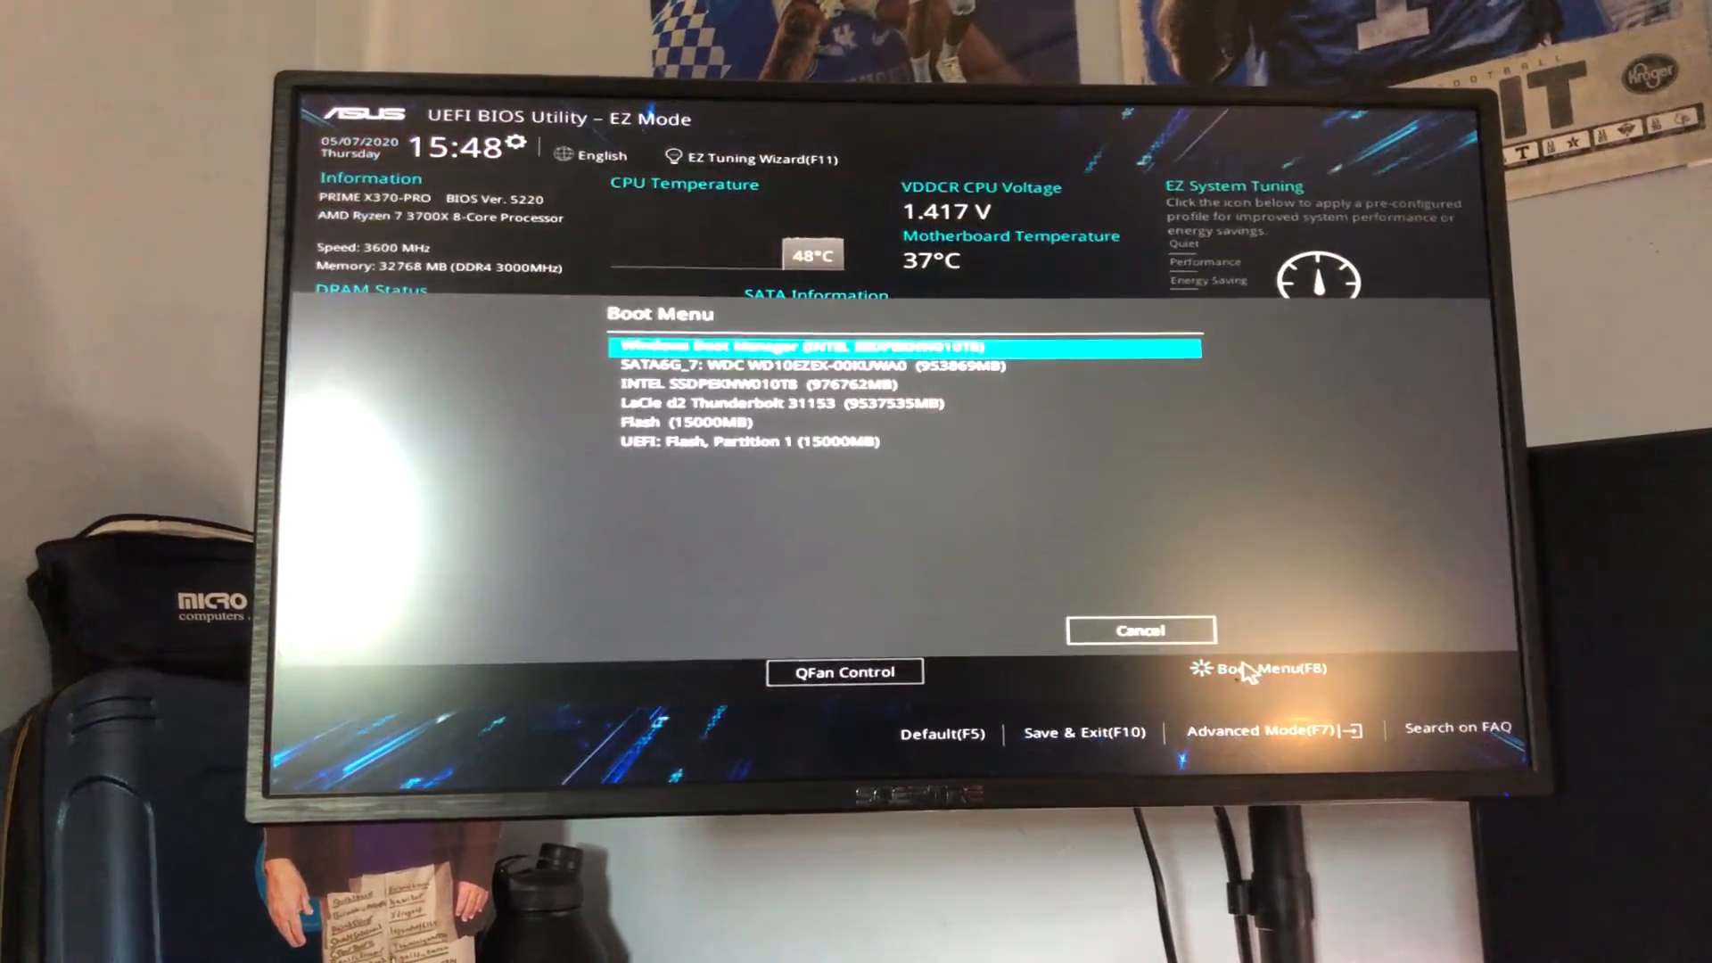
{"action": "left_click", "coordinate": [1140, 630]}
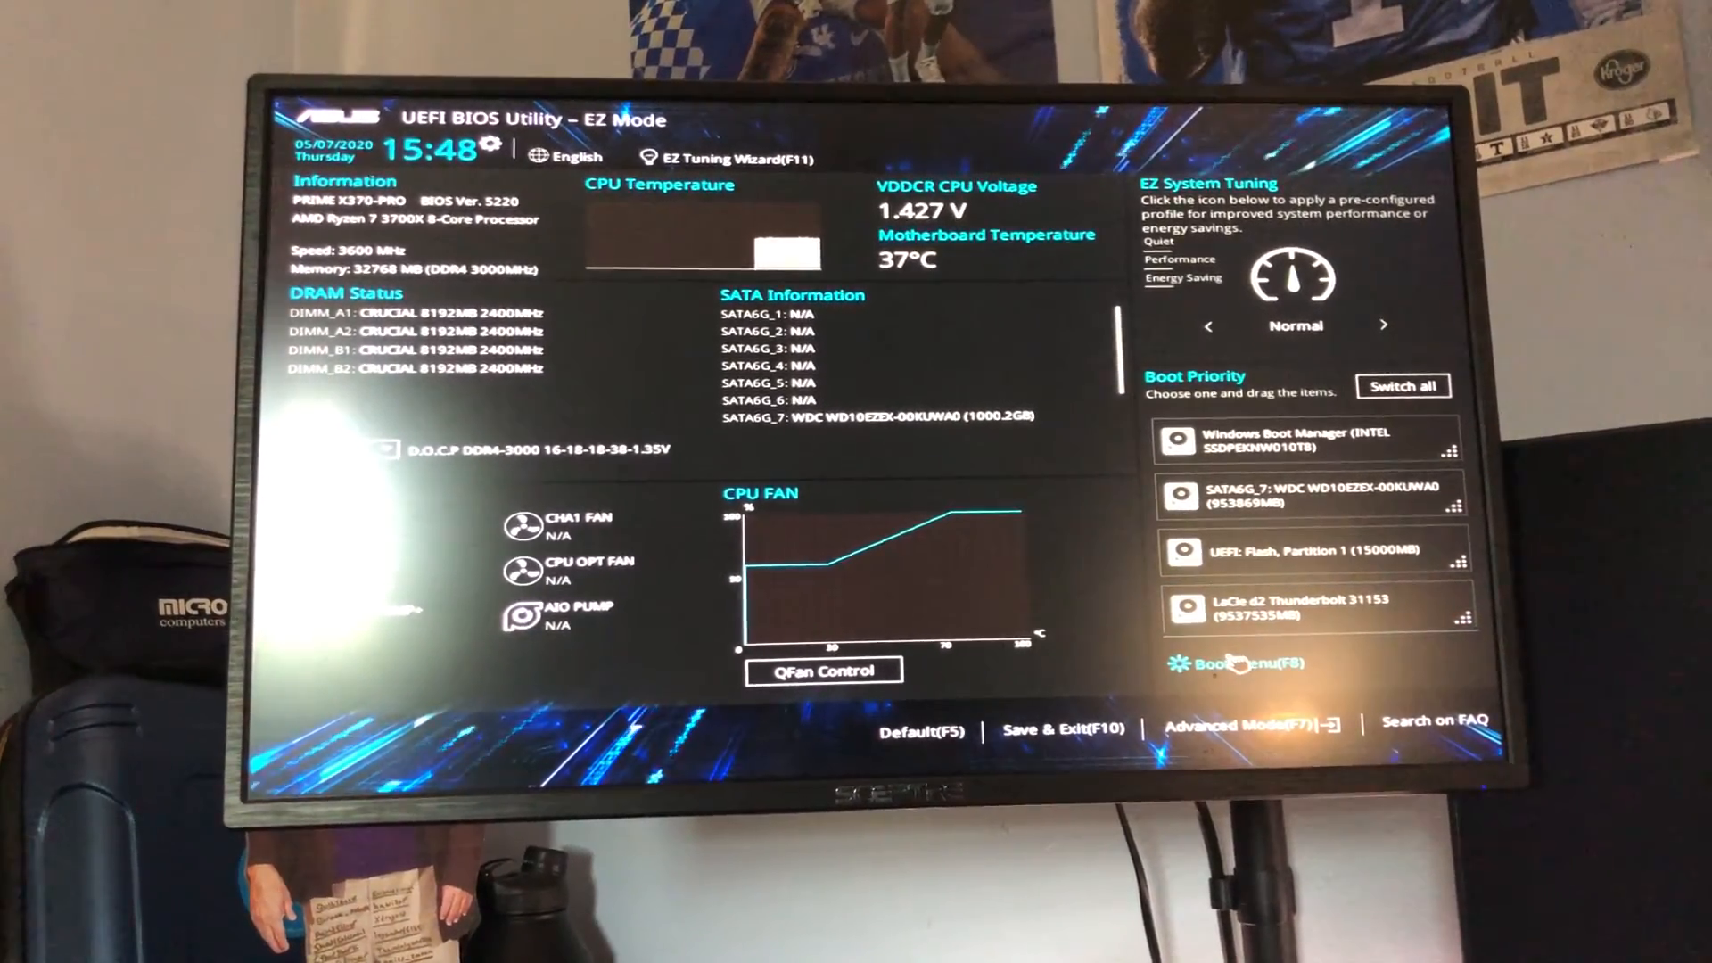
{"action": "left_click", "coordinate": [1235, 724]}
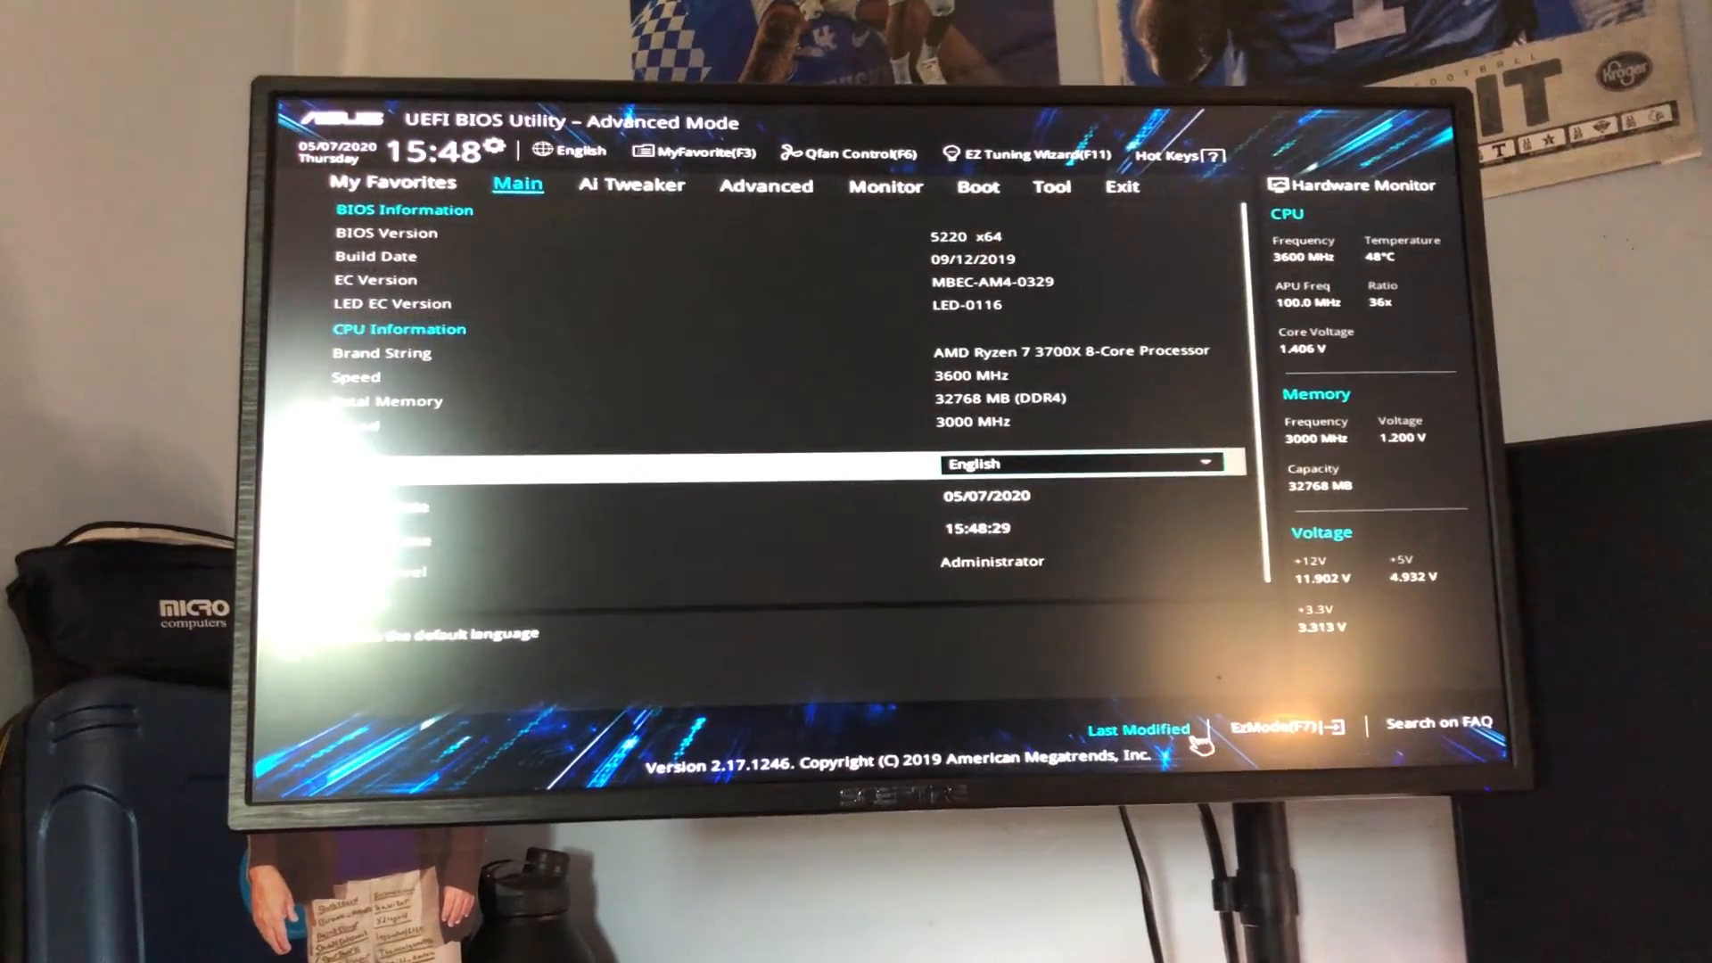
{"action": "left_click", "coordinate": [977, 190]}
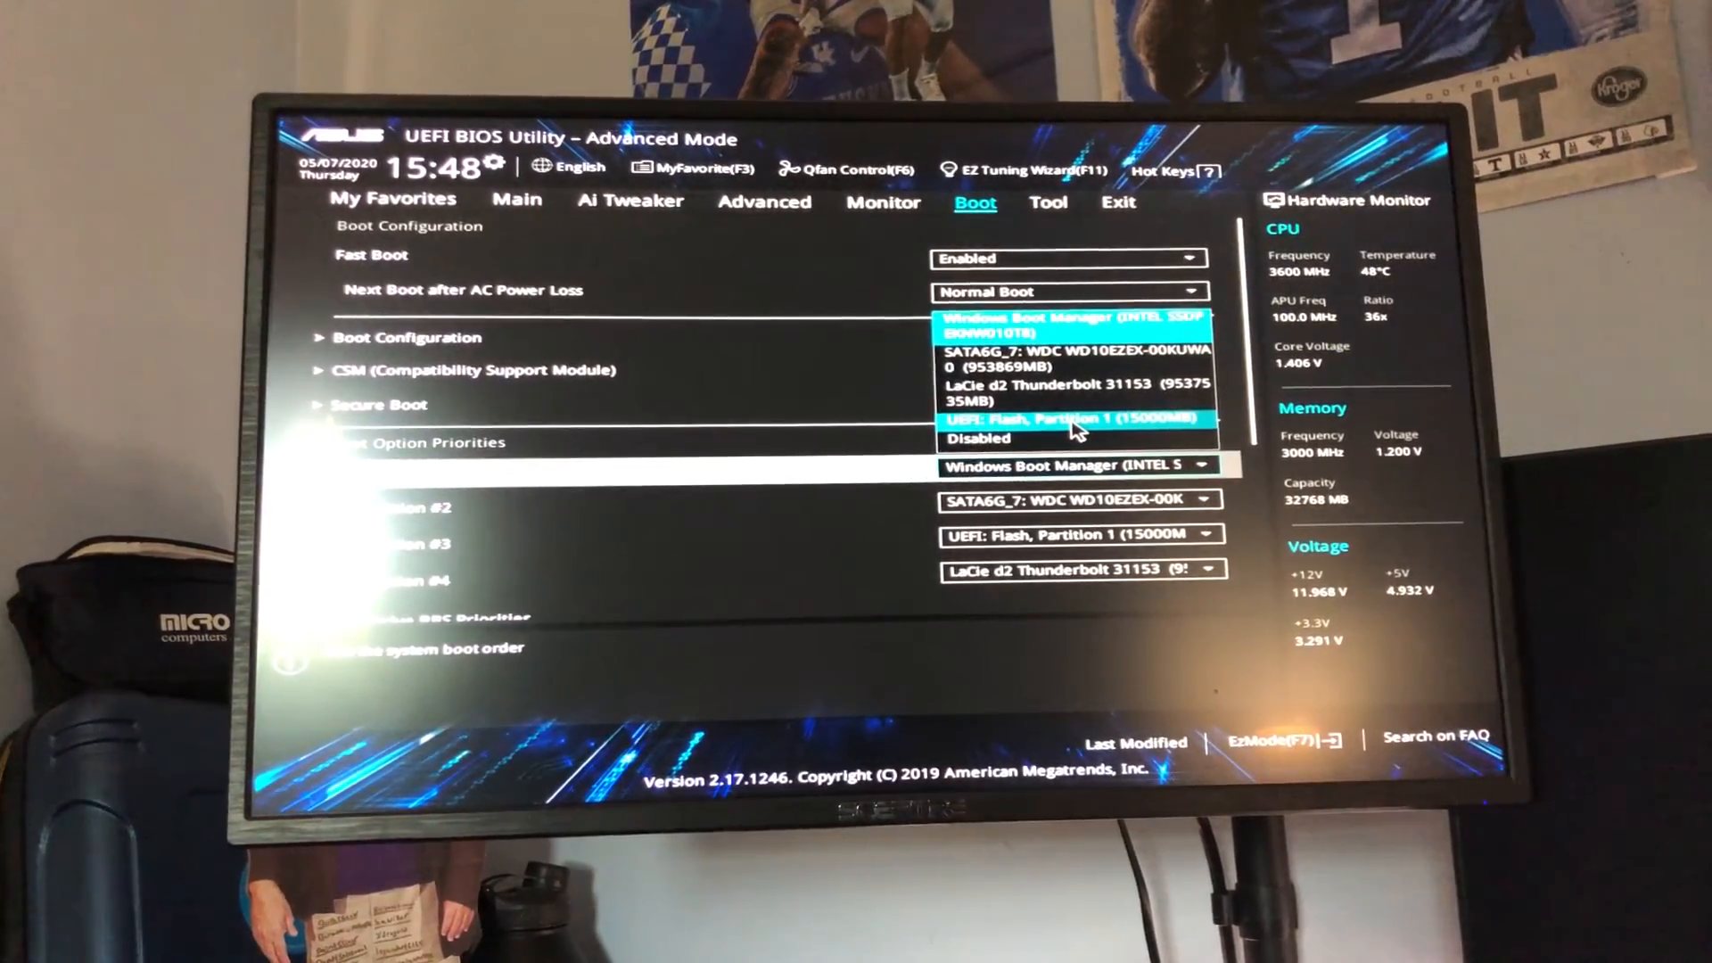
{"action": "left_click", "coordinate": [1075, 417]}
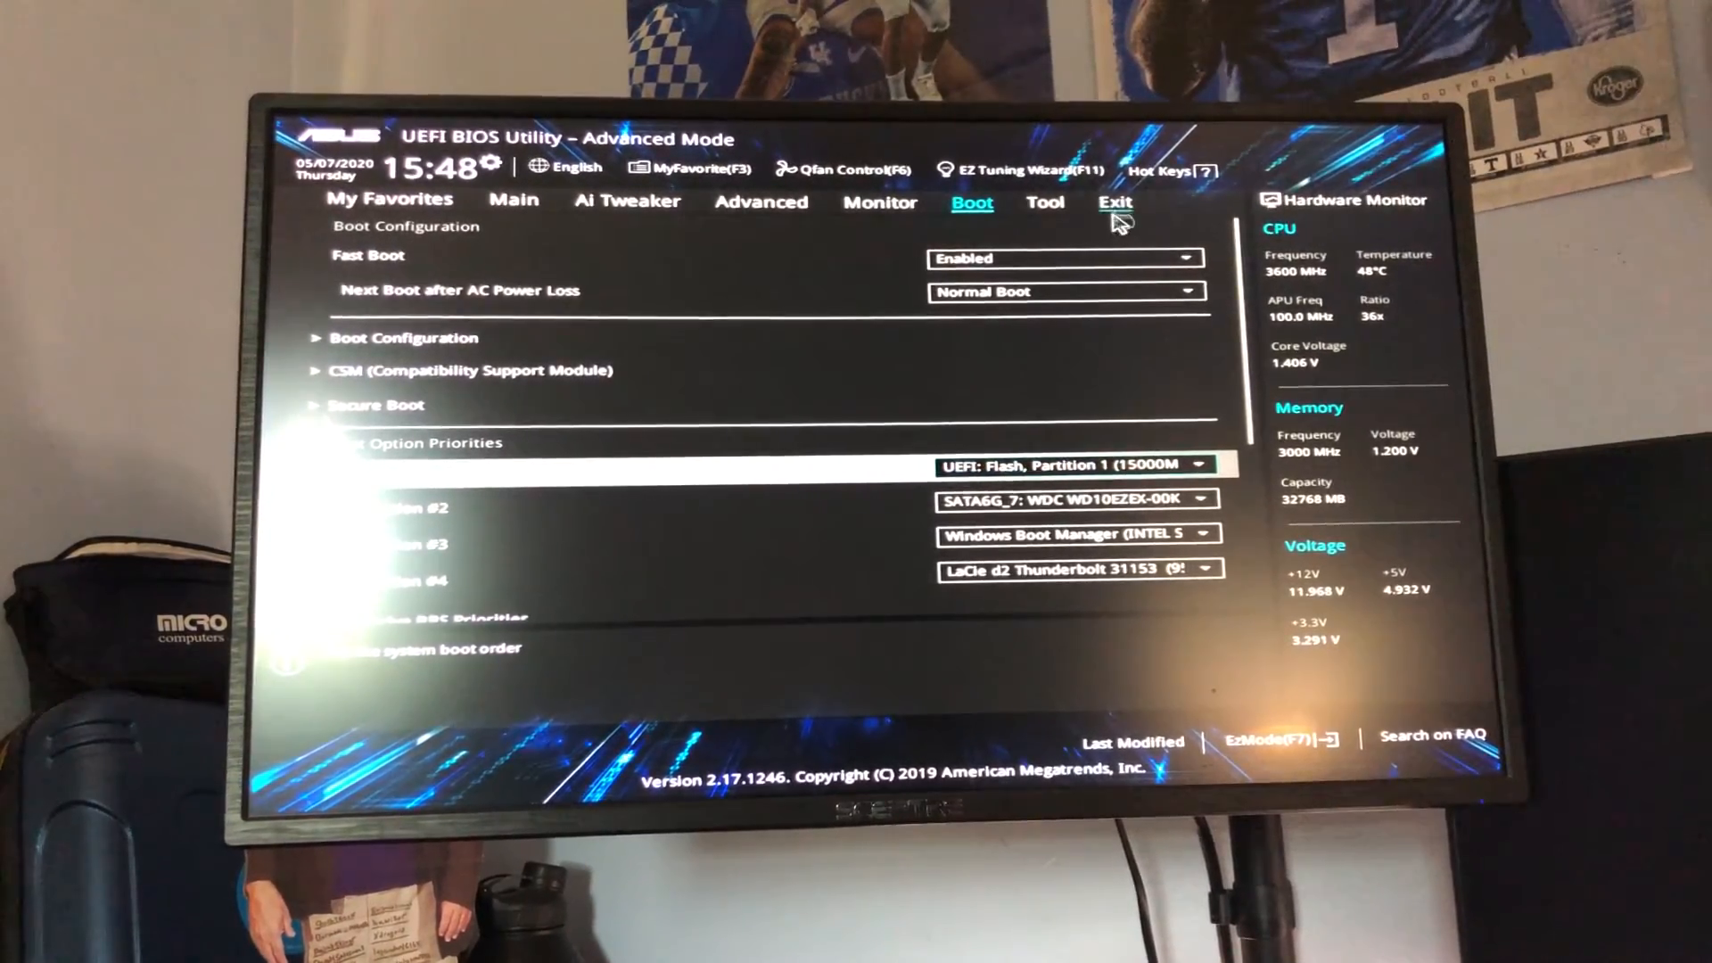
{"action": "left_click", "coordinate": [1115, 203]}
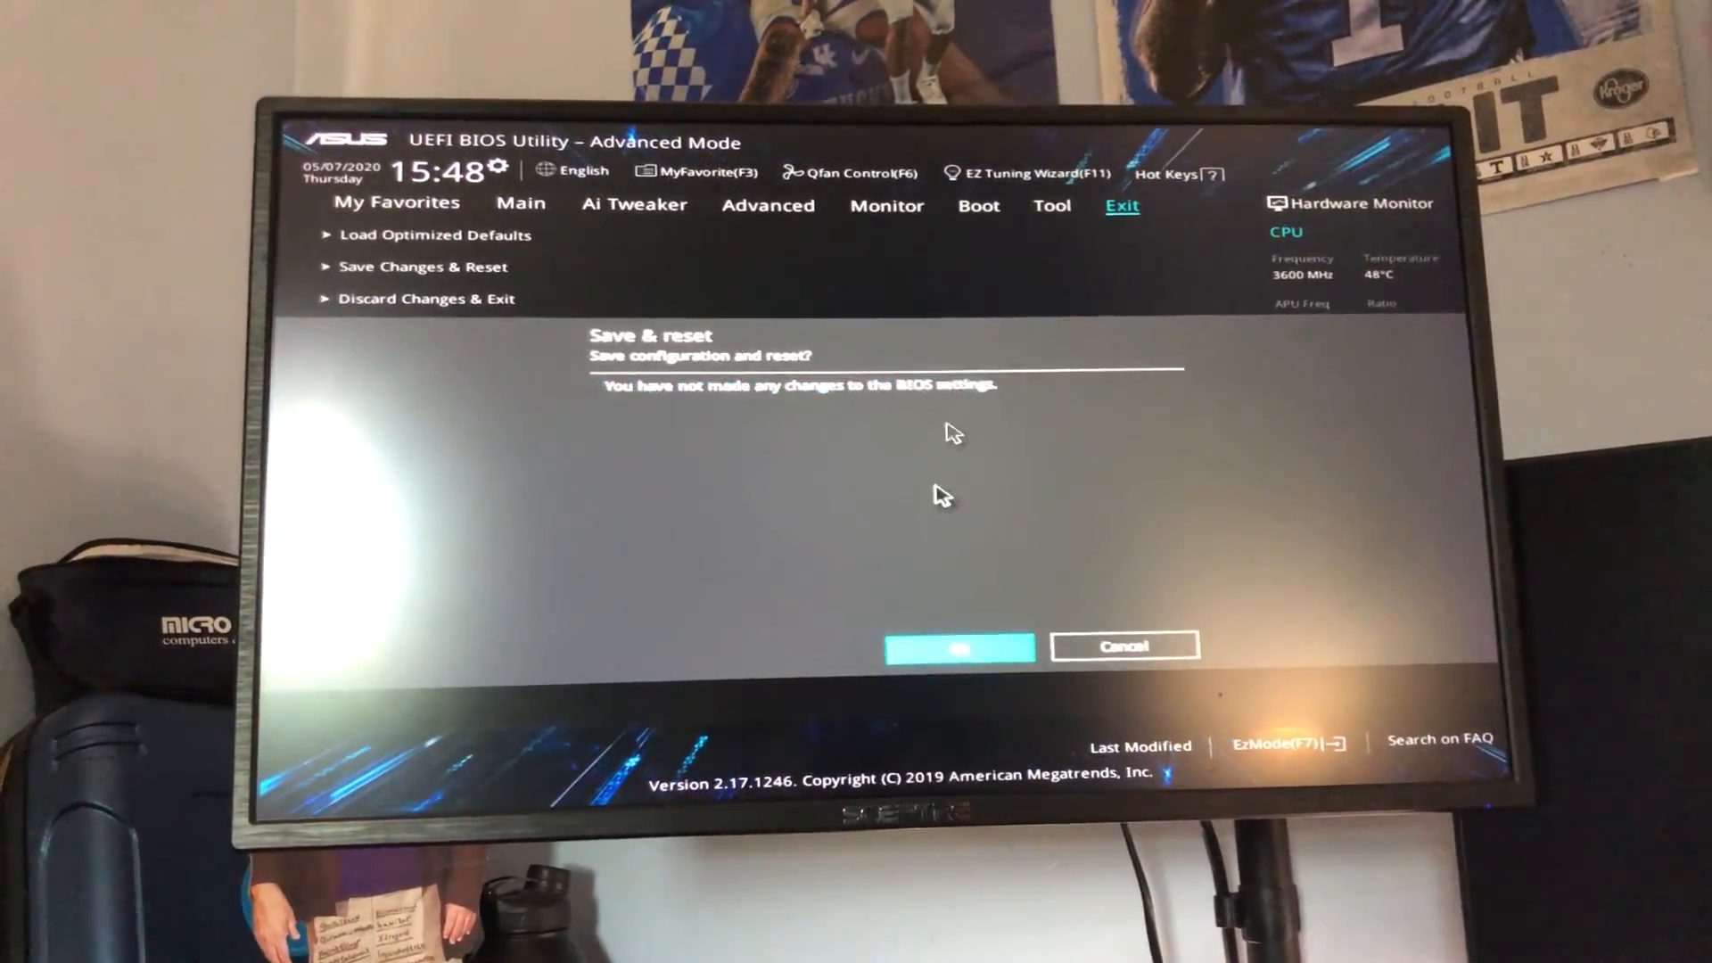
- Confirm Save & reset so the PC reboots from the flash drive into Windows Setup
{"action": "left_click", "coordinate": [958, 646]}
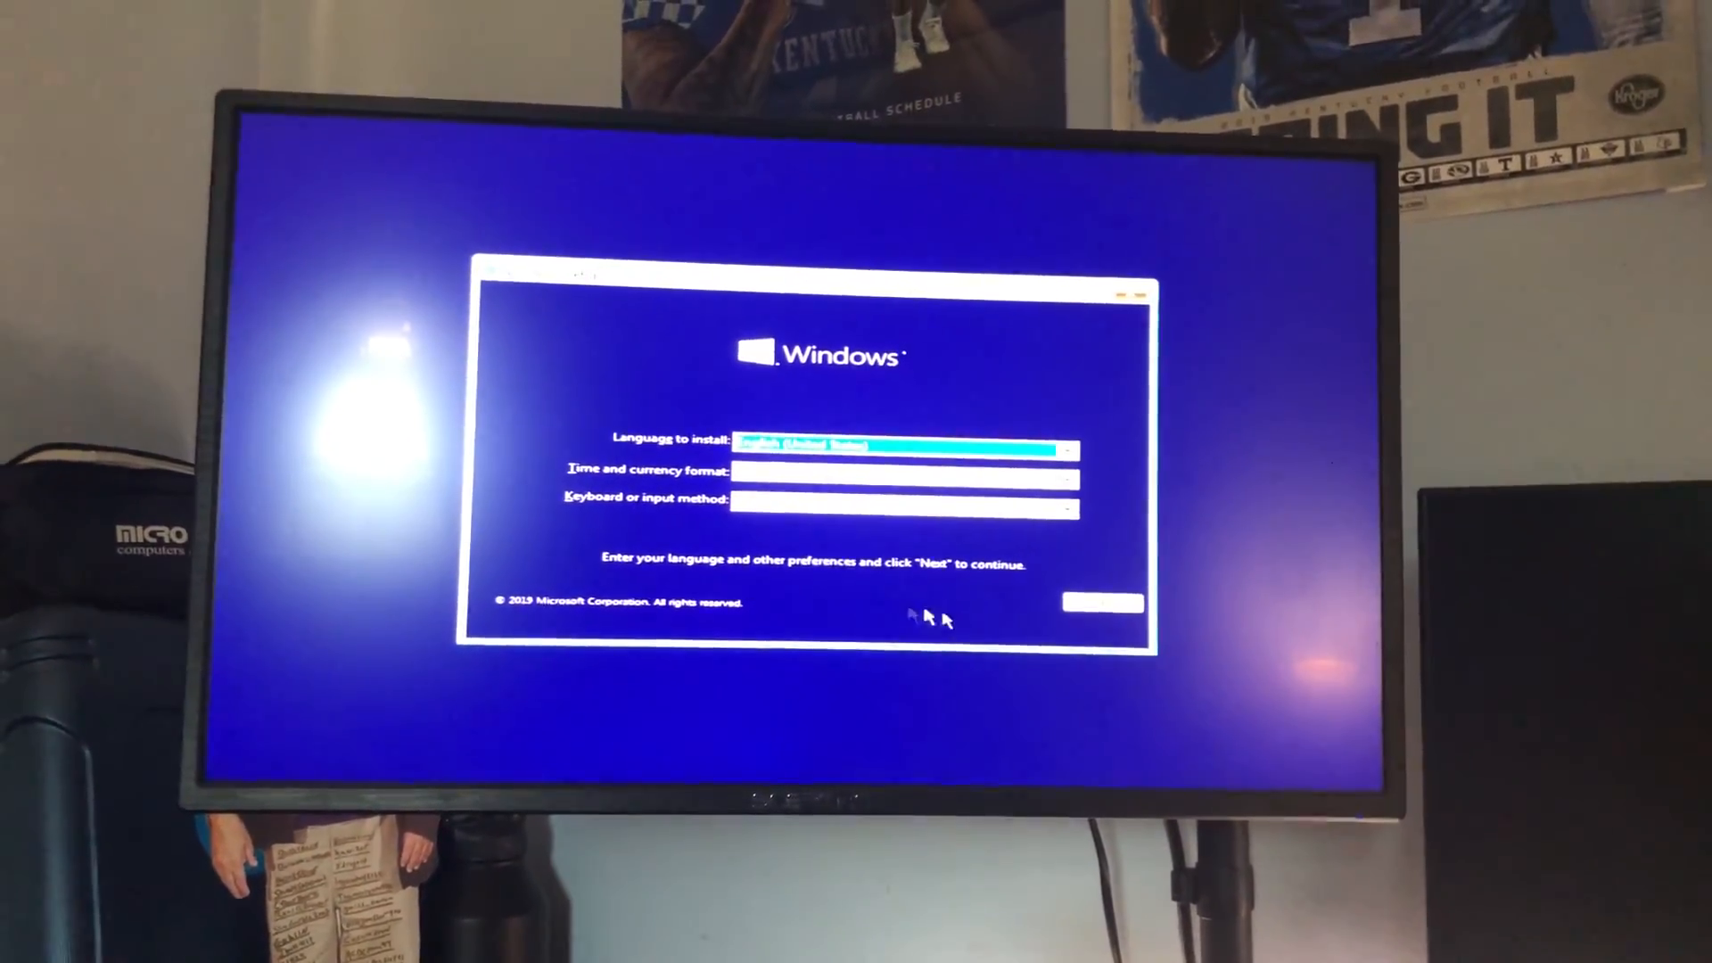
- Accept the default language preferences and choose Install now
{"action": "left_click", "coordinate": [1099, 603]}
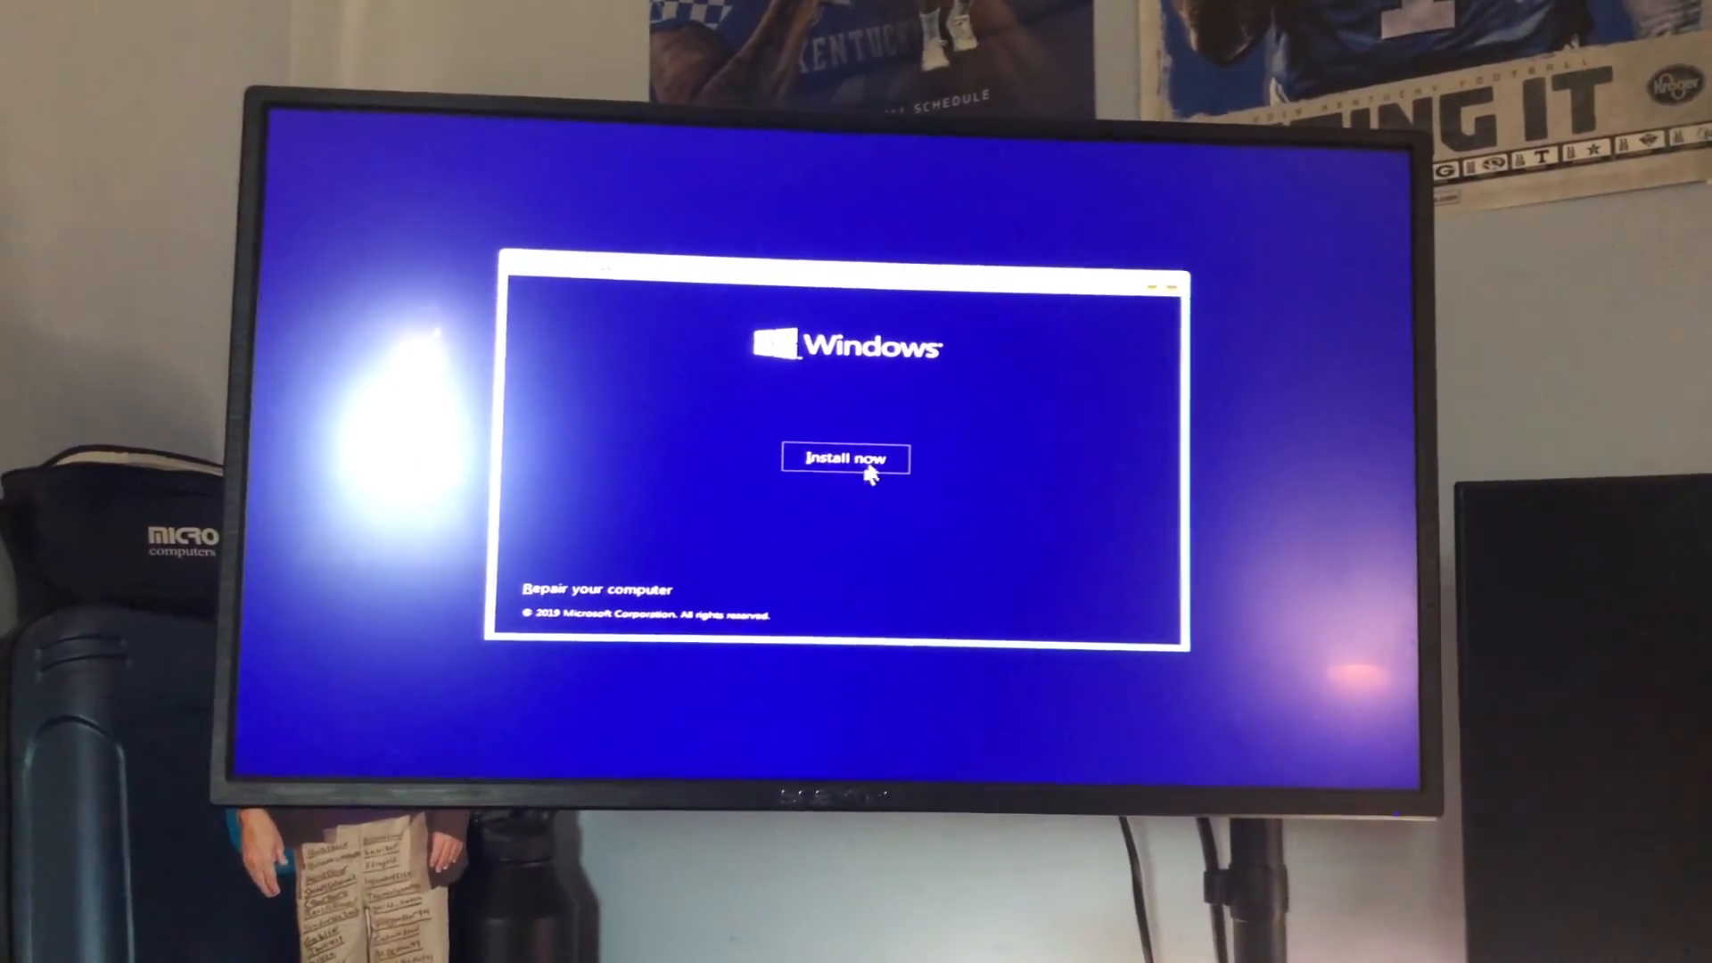
{"action": "left_click", "coordinate": [846, 457]}
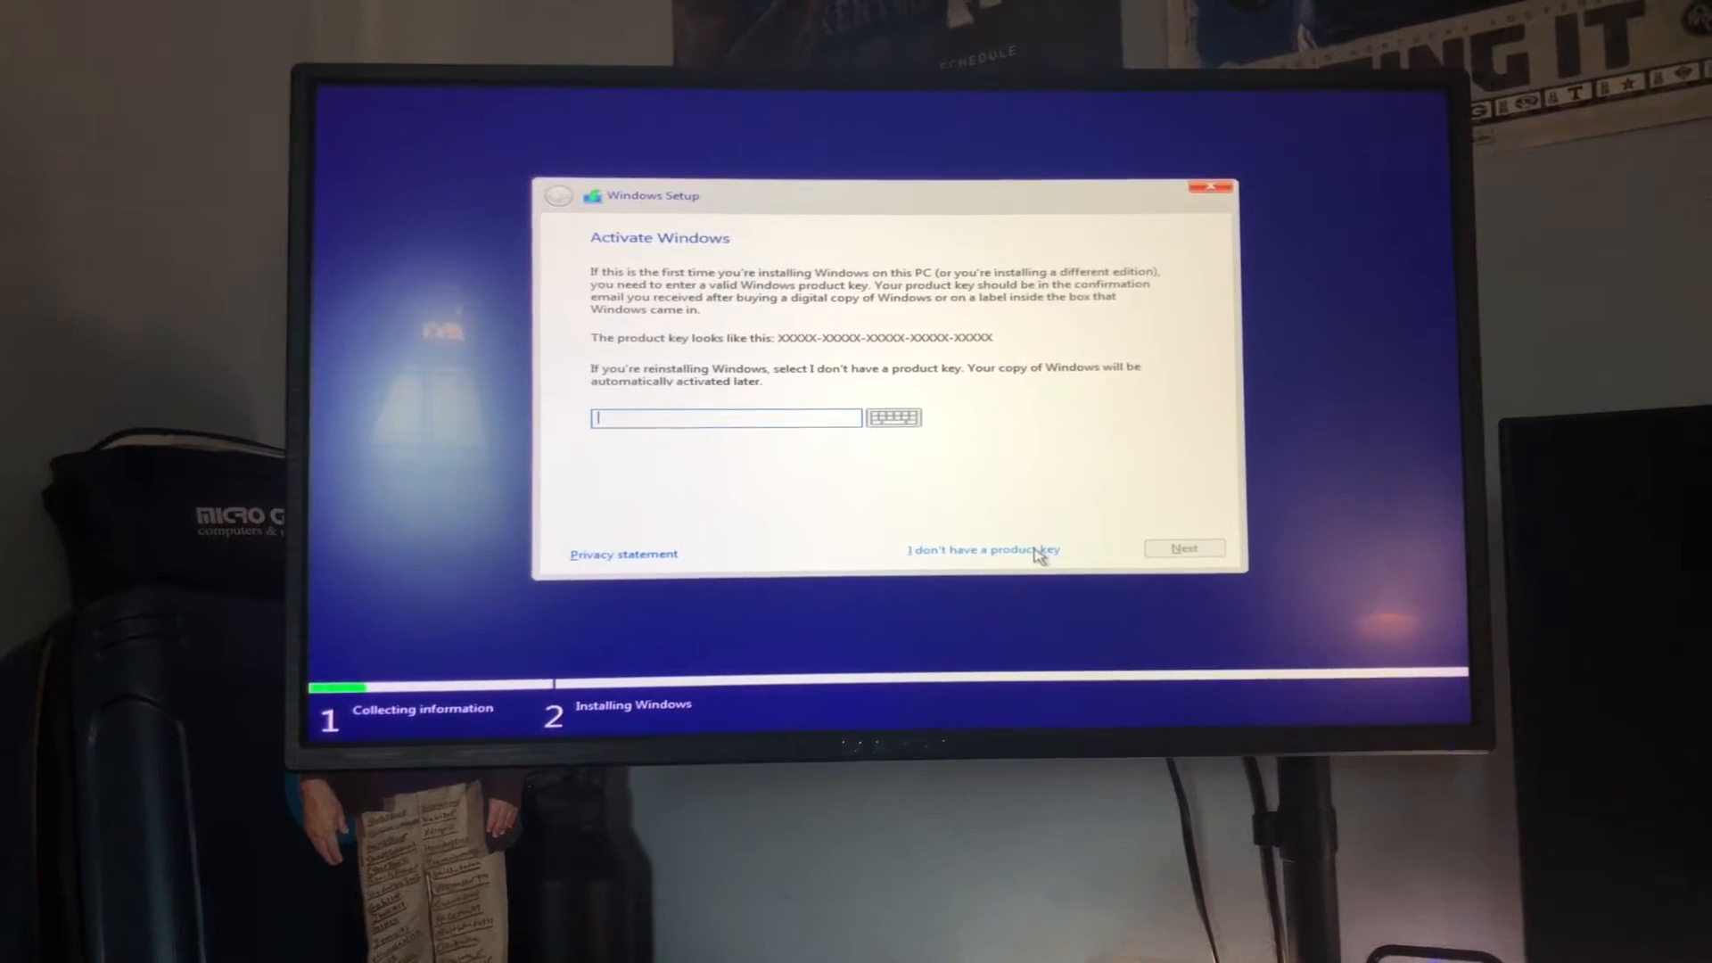
- Skip the product key, pick Windows 10 Pro, and accept the license terms
{"action": "left_click", "coordinate": [982, 550]}
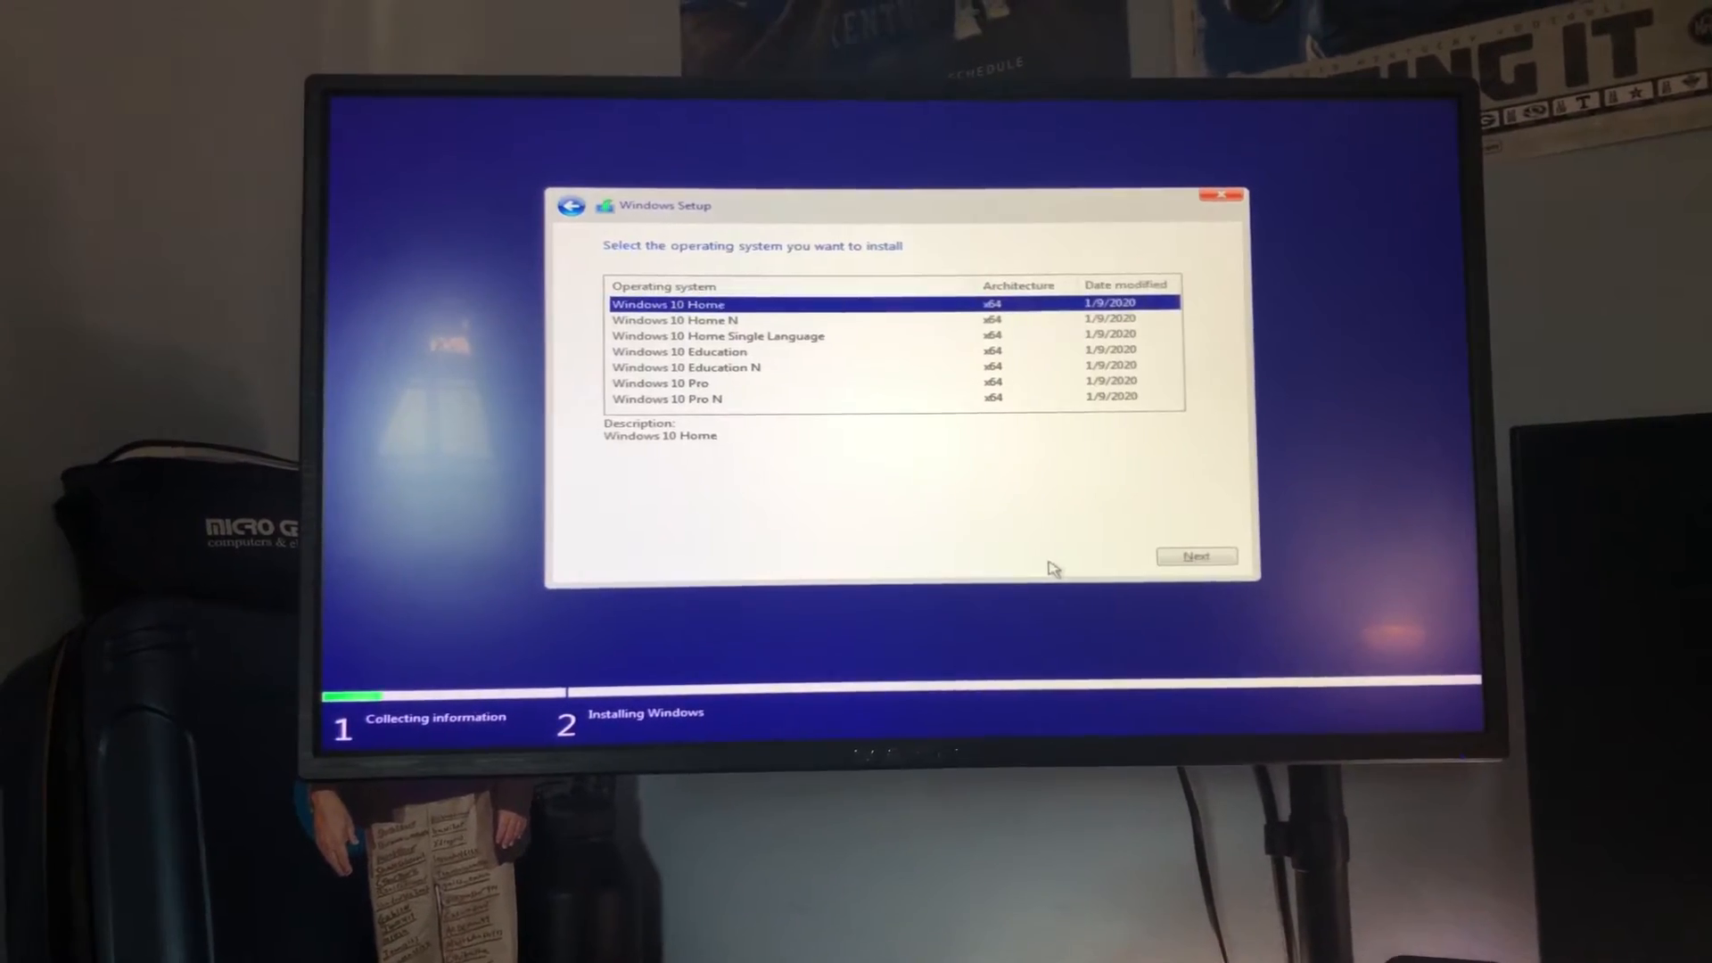
{"action": "left_click", "coordinate": [661, 373]}
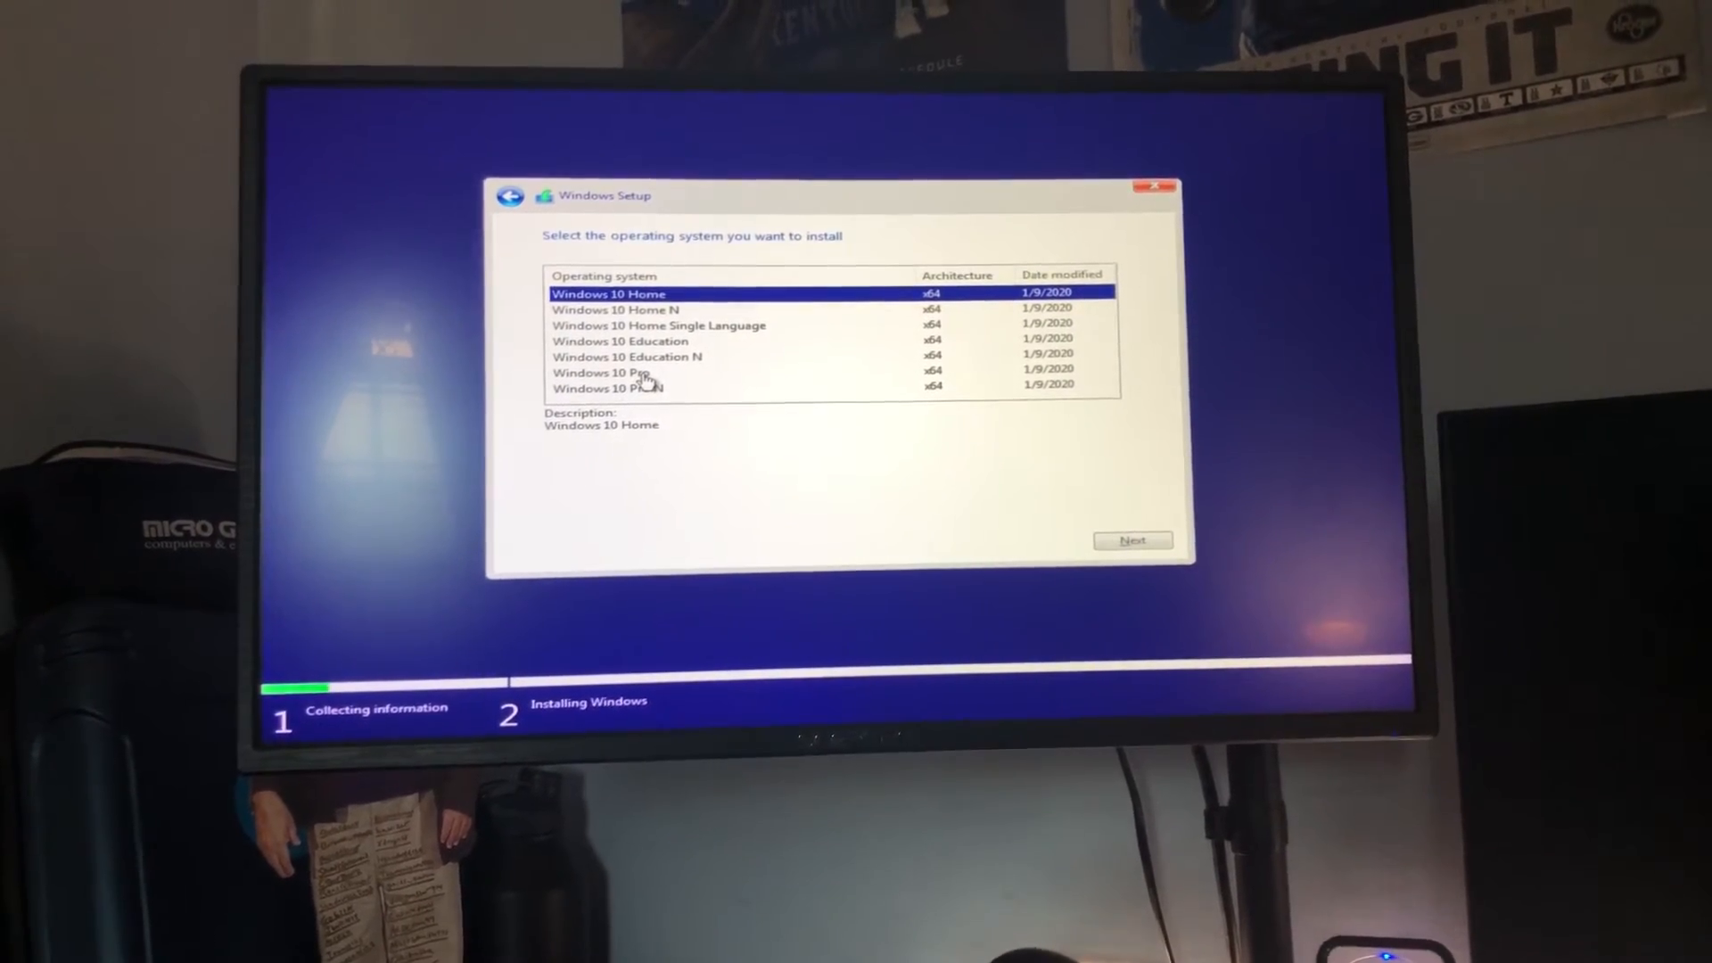
{"action": "left_click", "coordinate": [662, 380]}
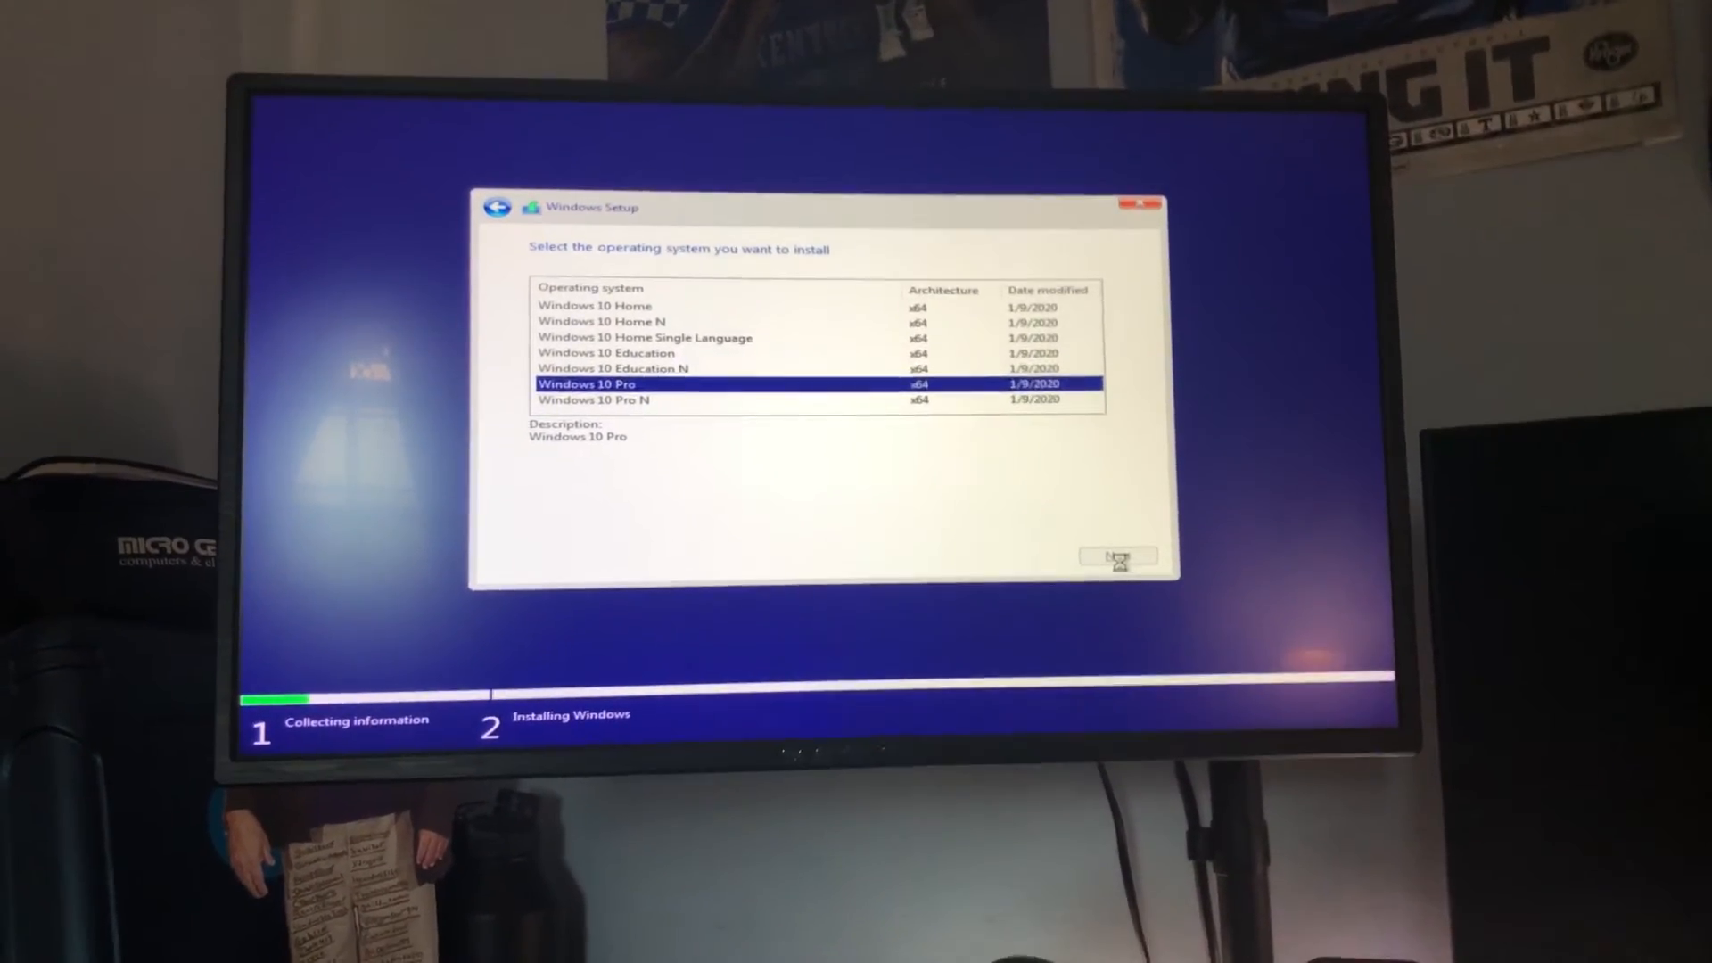
{"action": "left_click", "coordinate": [1116, 558]}
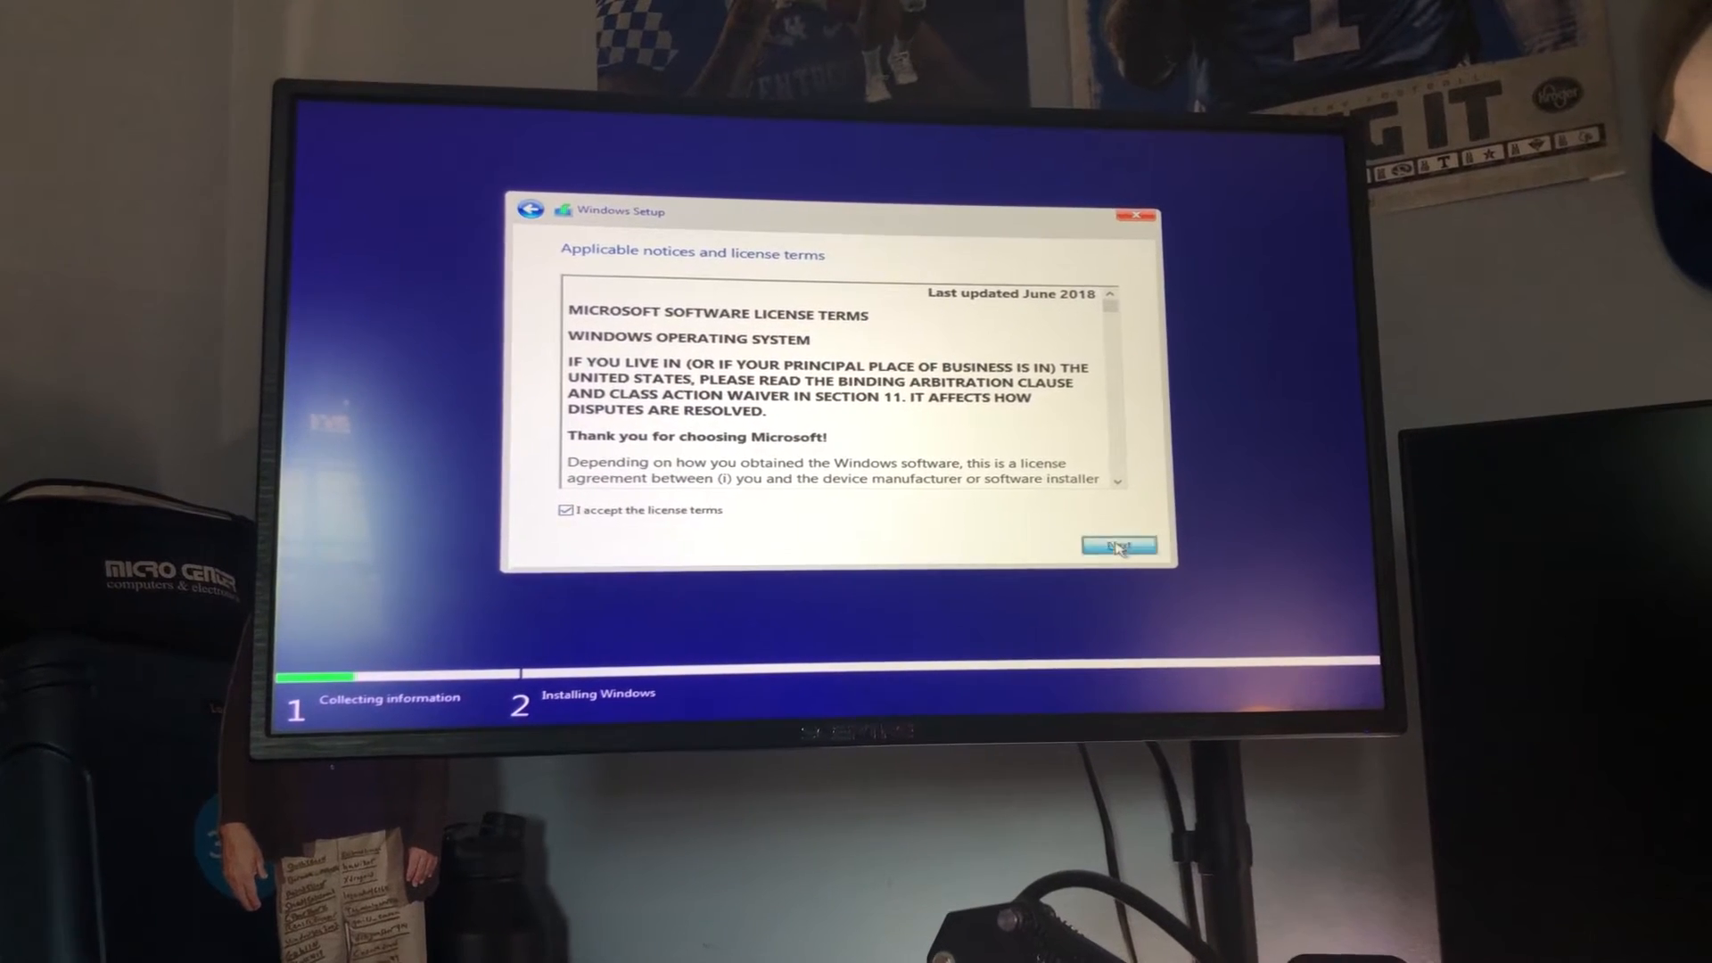
{"action": "left_click", "coordinate": [1119, 545]}
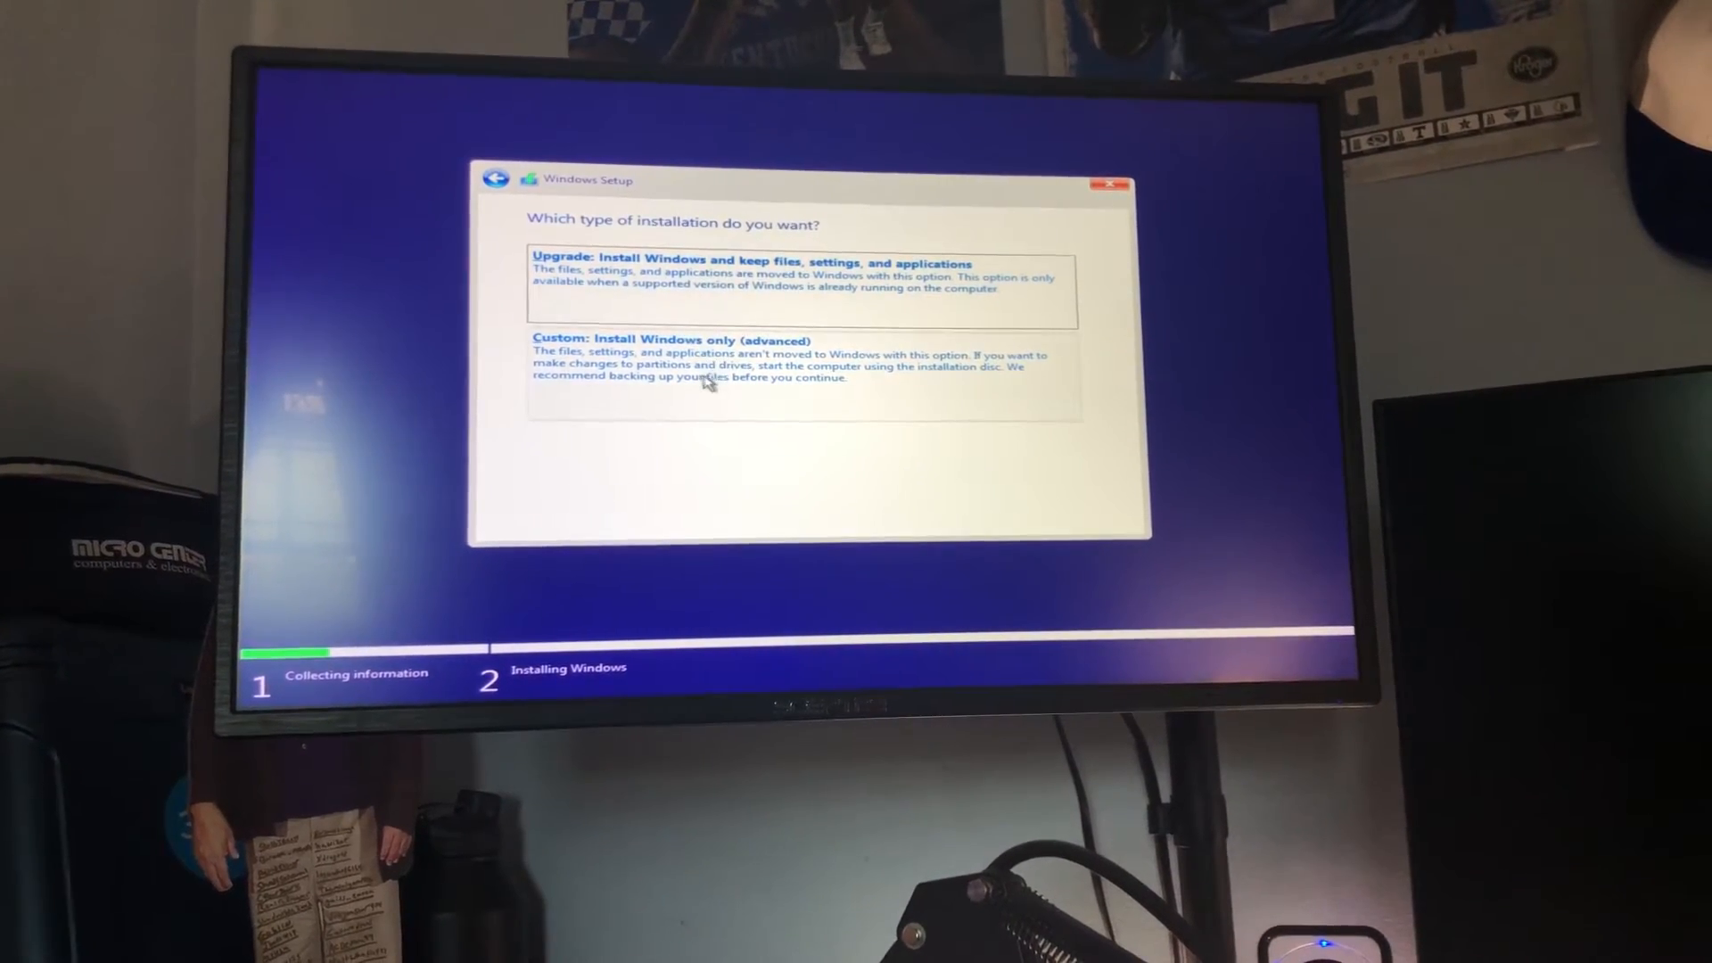